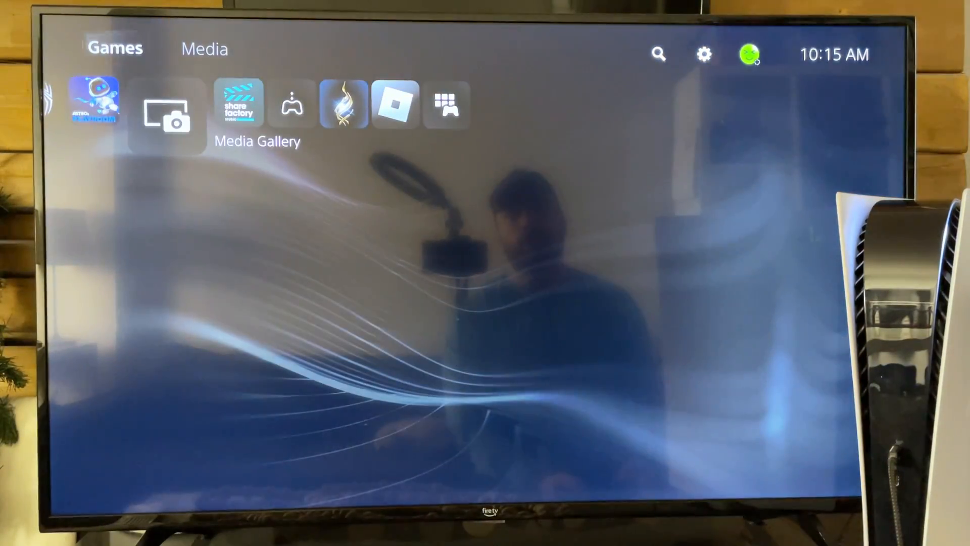
Go from the home screen gear icon into Settings and then the Network page
left_click(703, 54)
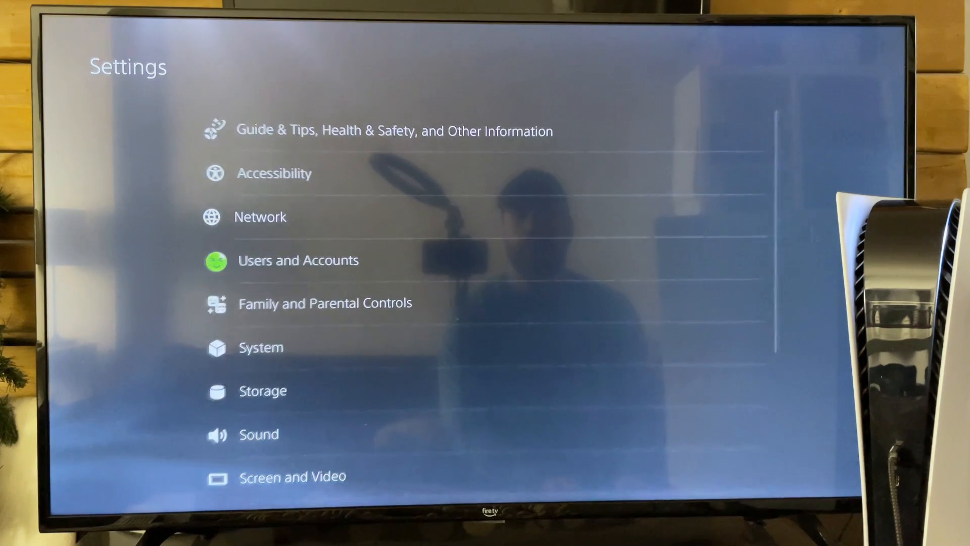
left_click(259, 216)
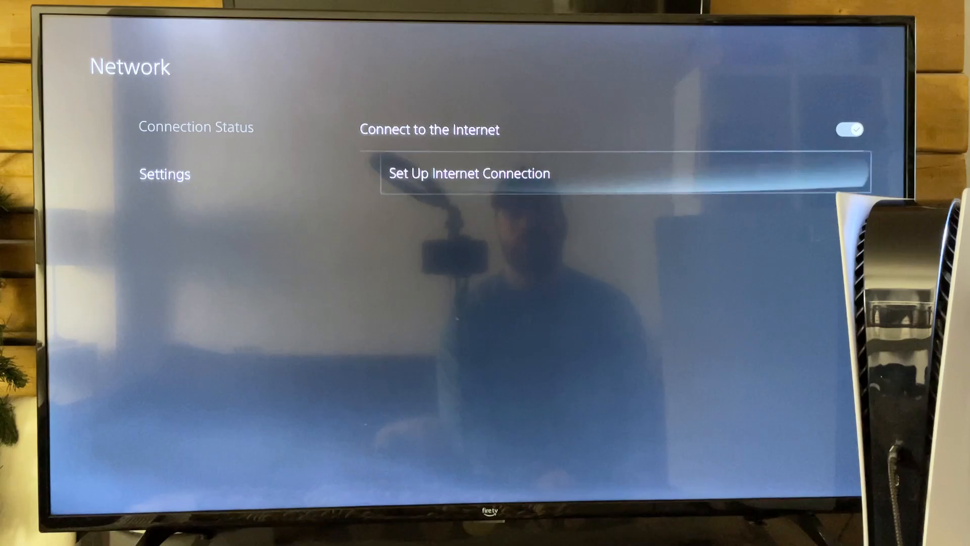
Start Set Up Internet Connection on CTWifi and confirm the disconnect warning
left_click(467, 173)
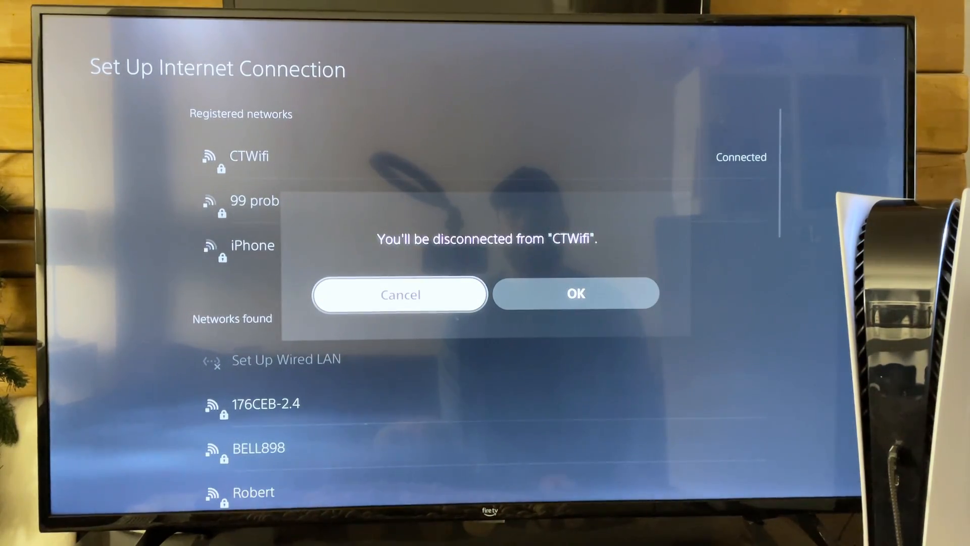
left_click(400, 293)
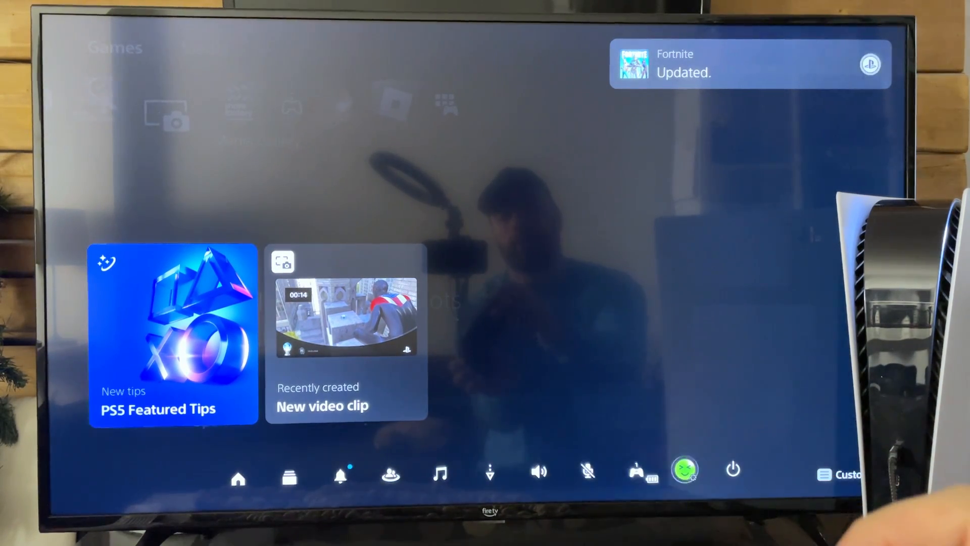
Leave the Control Center and highlight the Roblox tile on the Games row
left_click(733, 470)
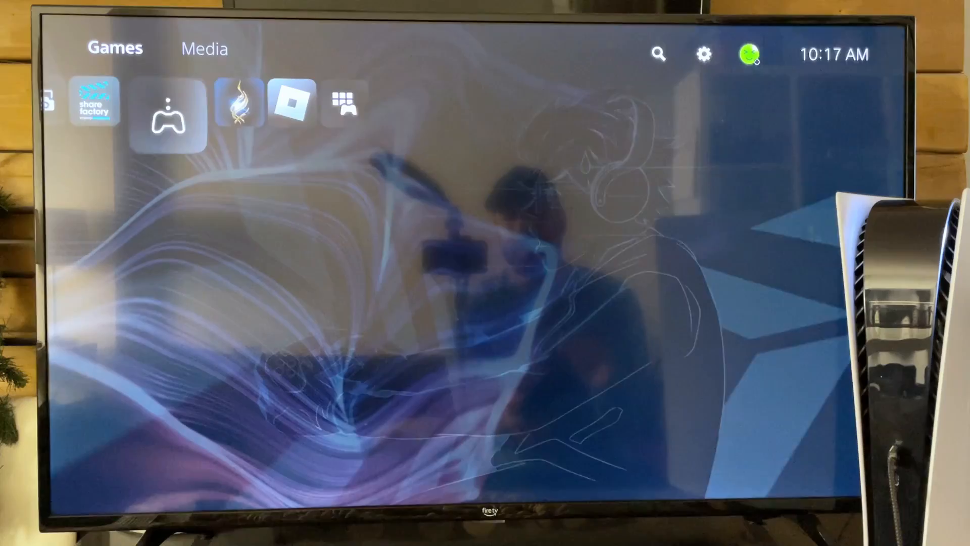
left_click(165, 115)
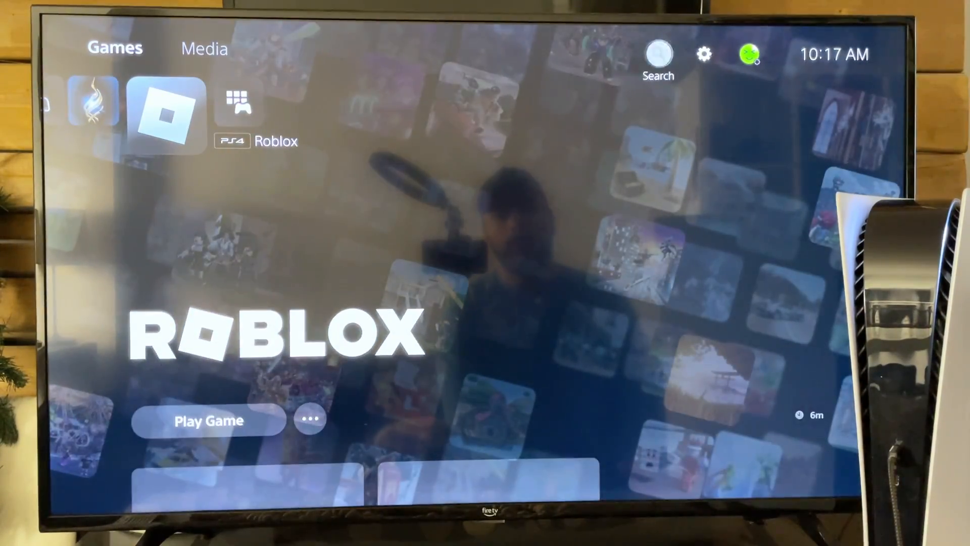
Go through Settings > Network > Connection Status to View PlayStation Network Status
left_click(703, 54)
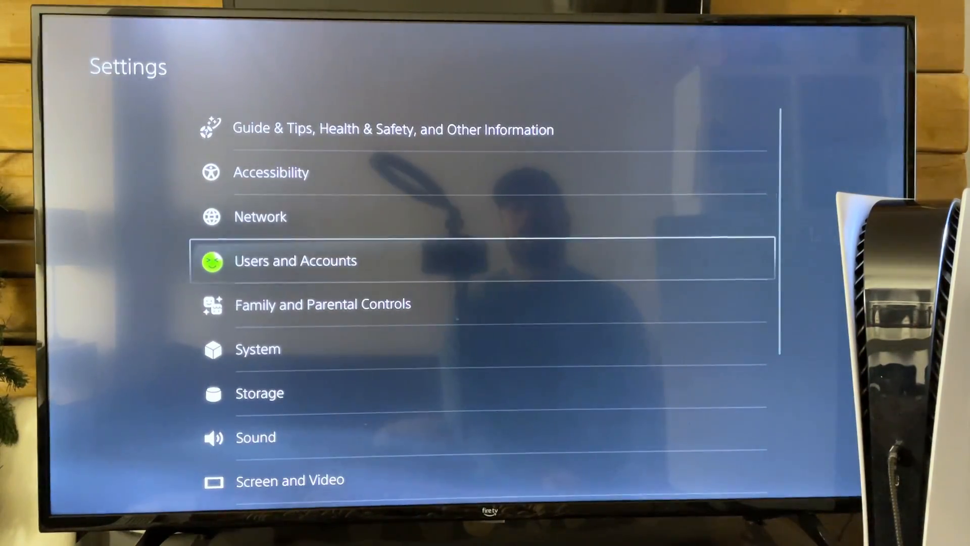
left_click(260, 216)
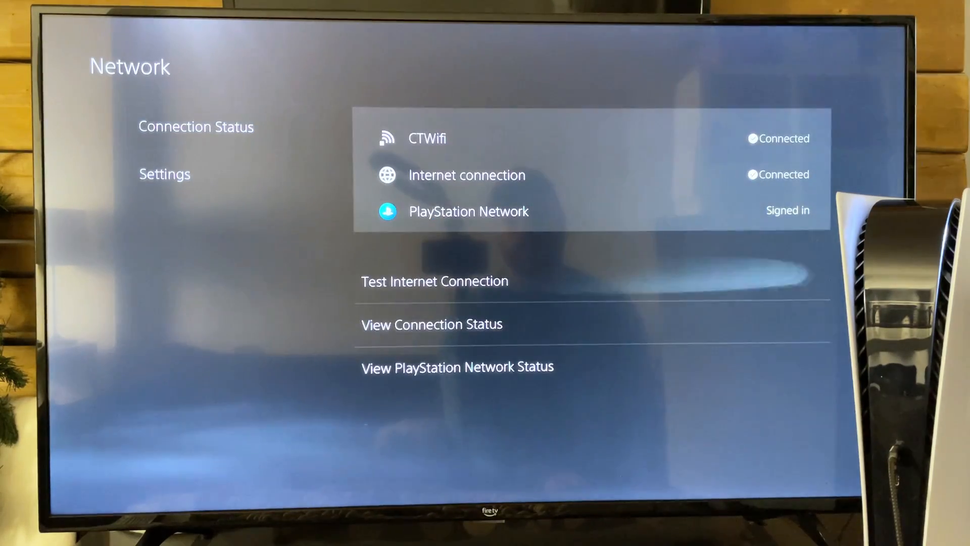
left_click(457, 366)
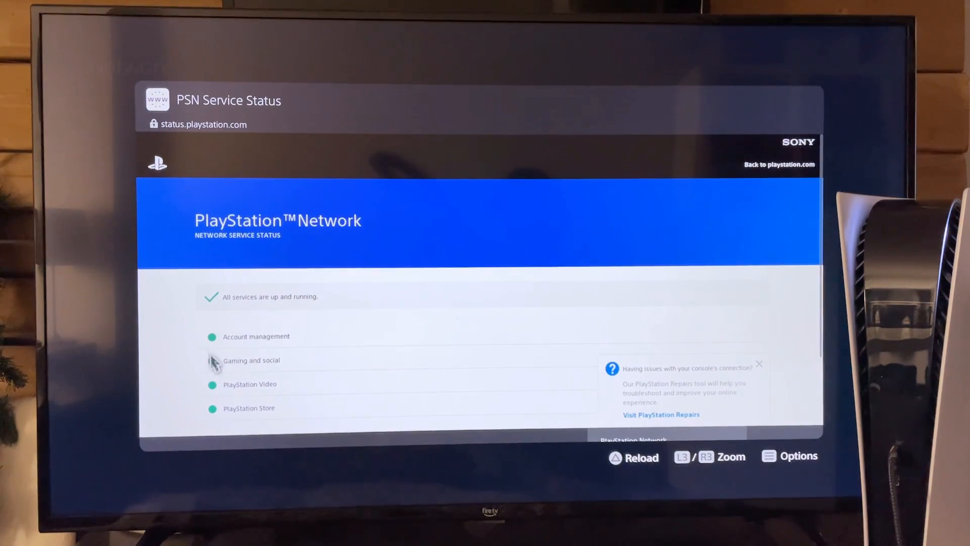
mouse_move(319, 309)
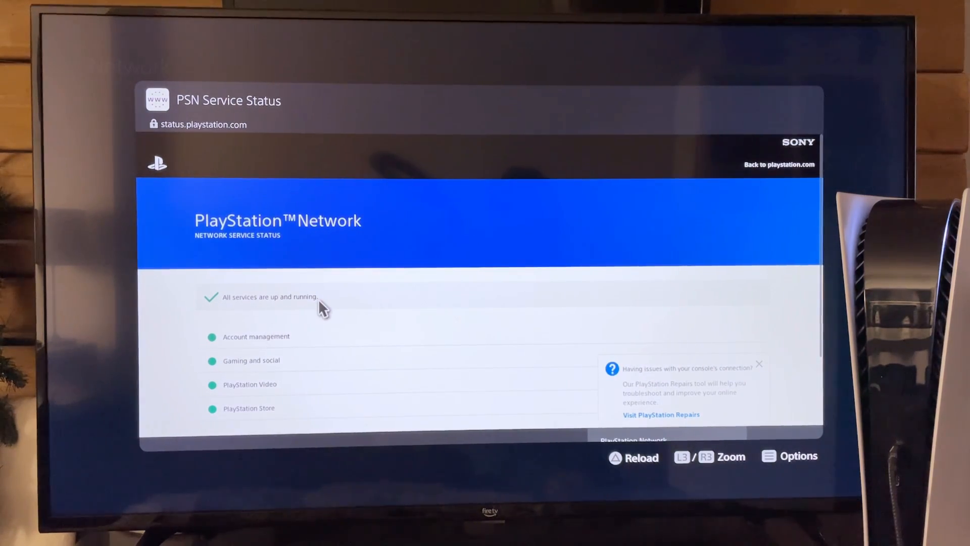